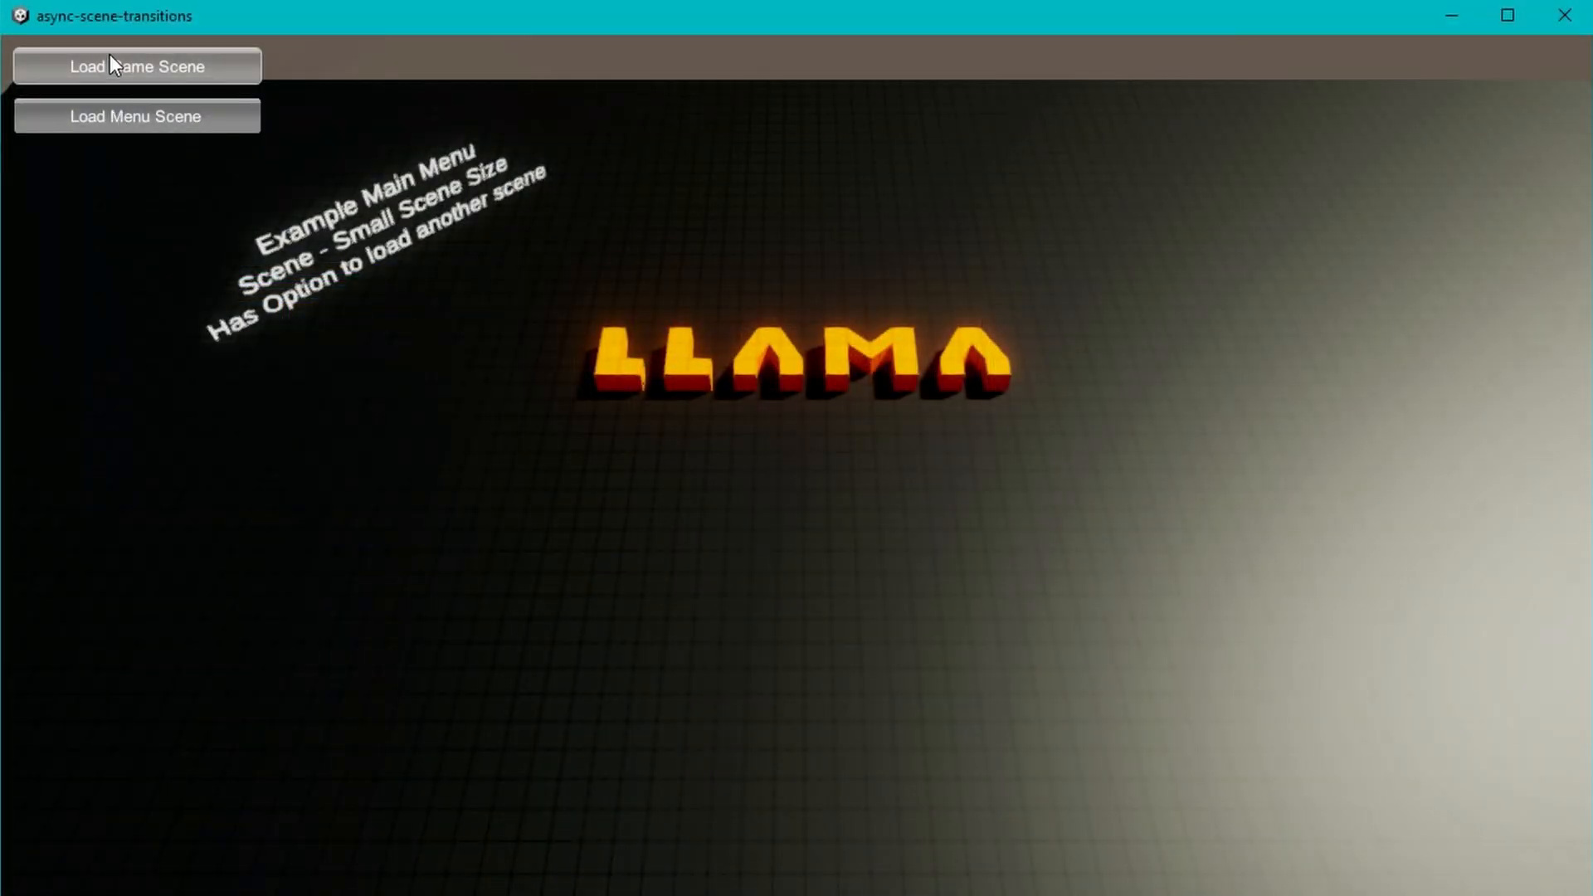
# Load the game scene, return to the menu, then view LoadScene's note recommending LoadSceneAsync
pyautogui.click(136, 67)
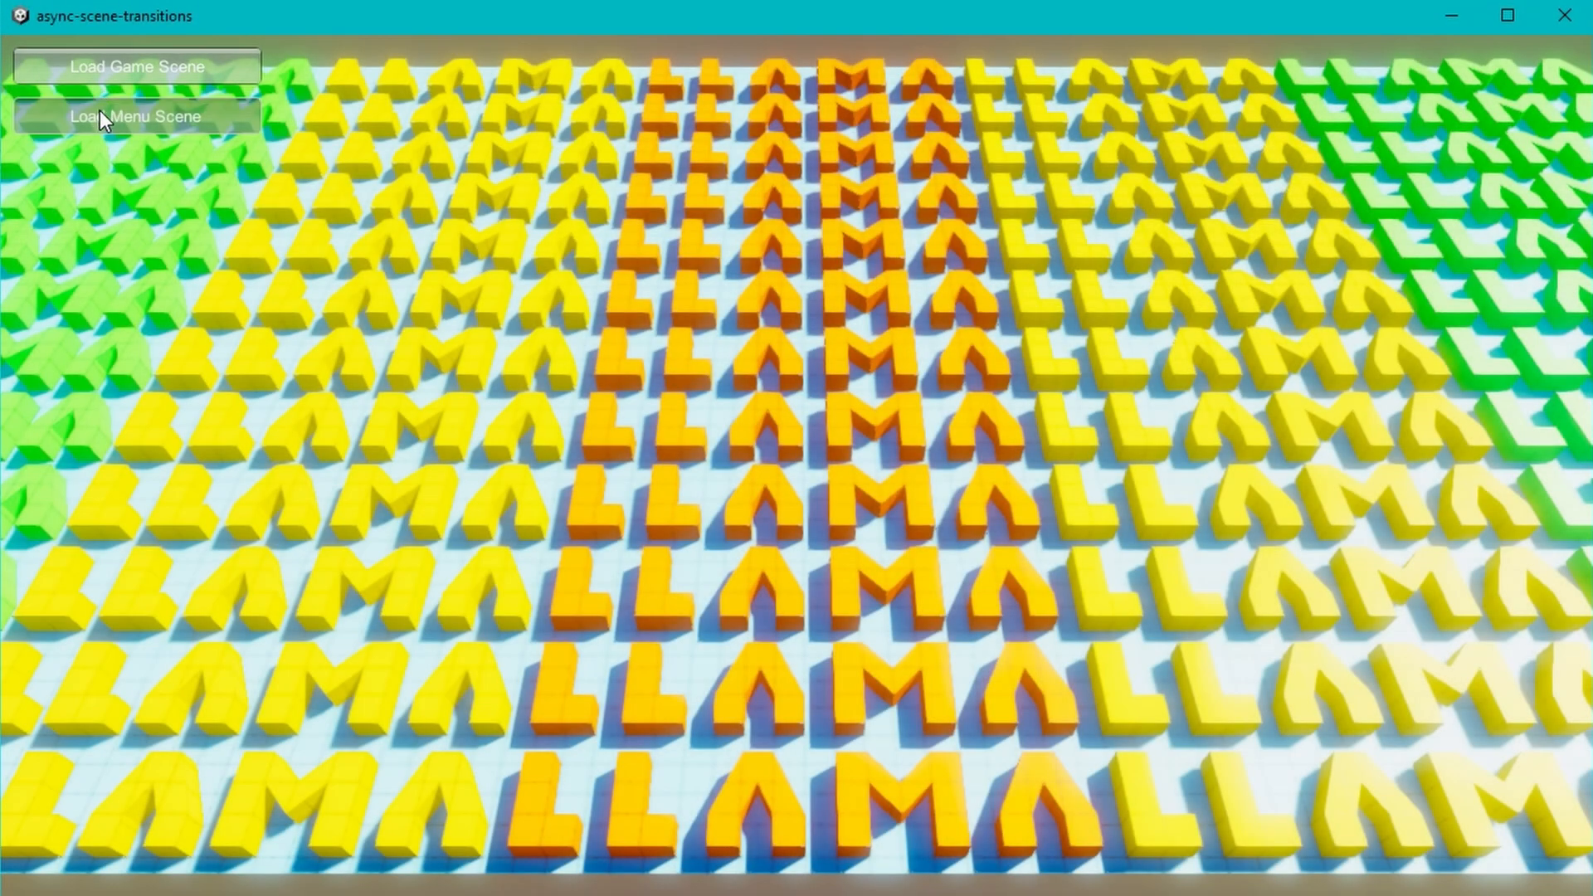
pyautogui.click(136, 116)
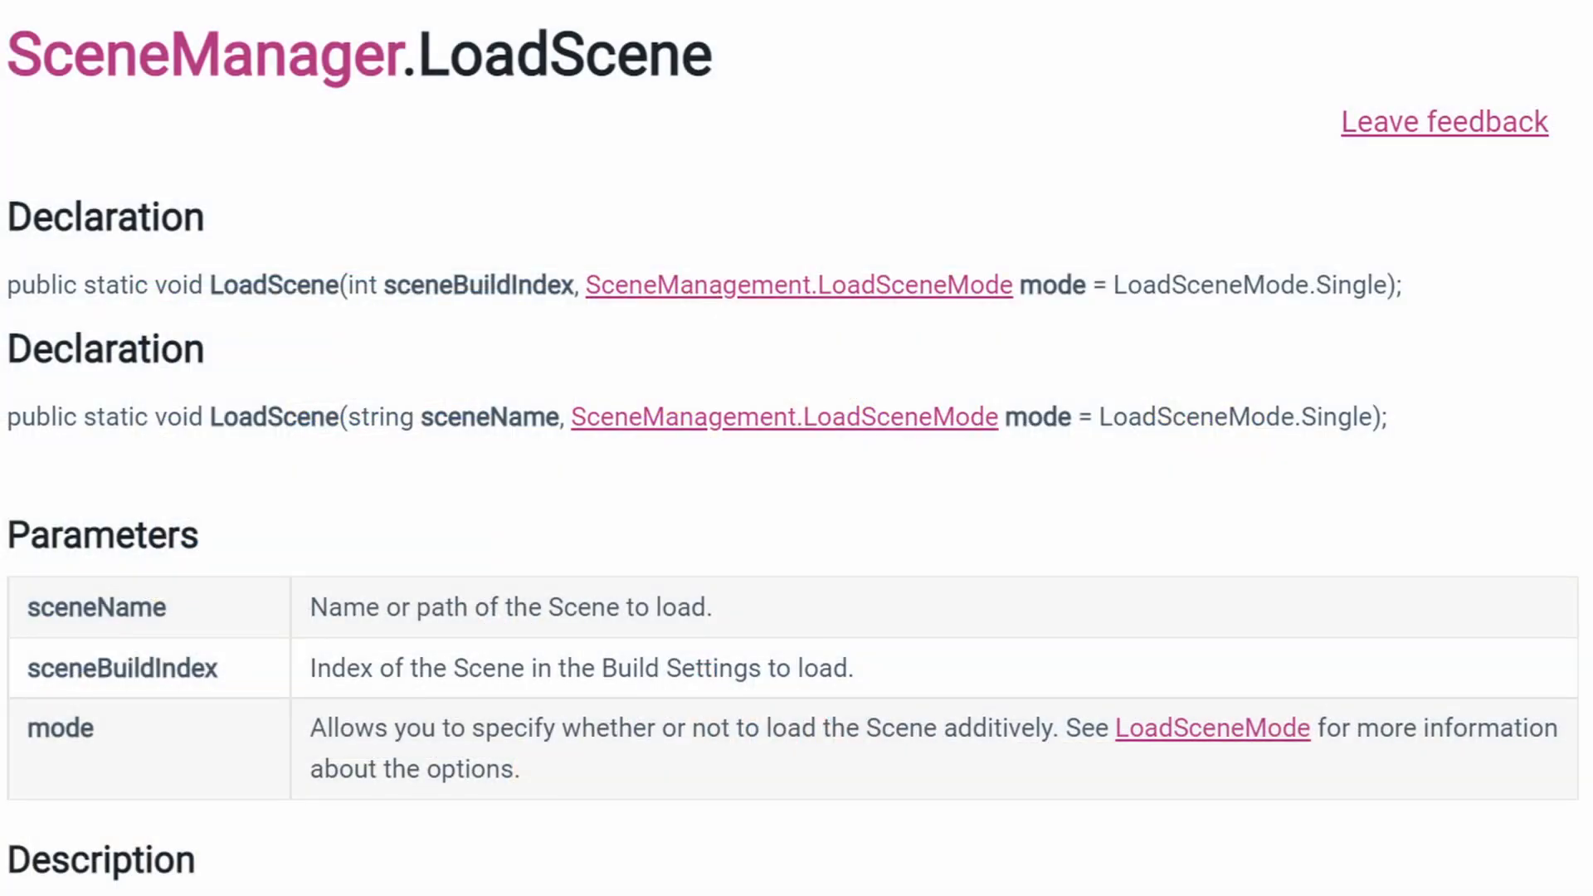
pyautogui.scroll(-3)
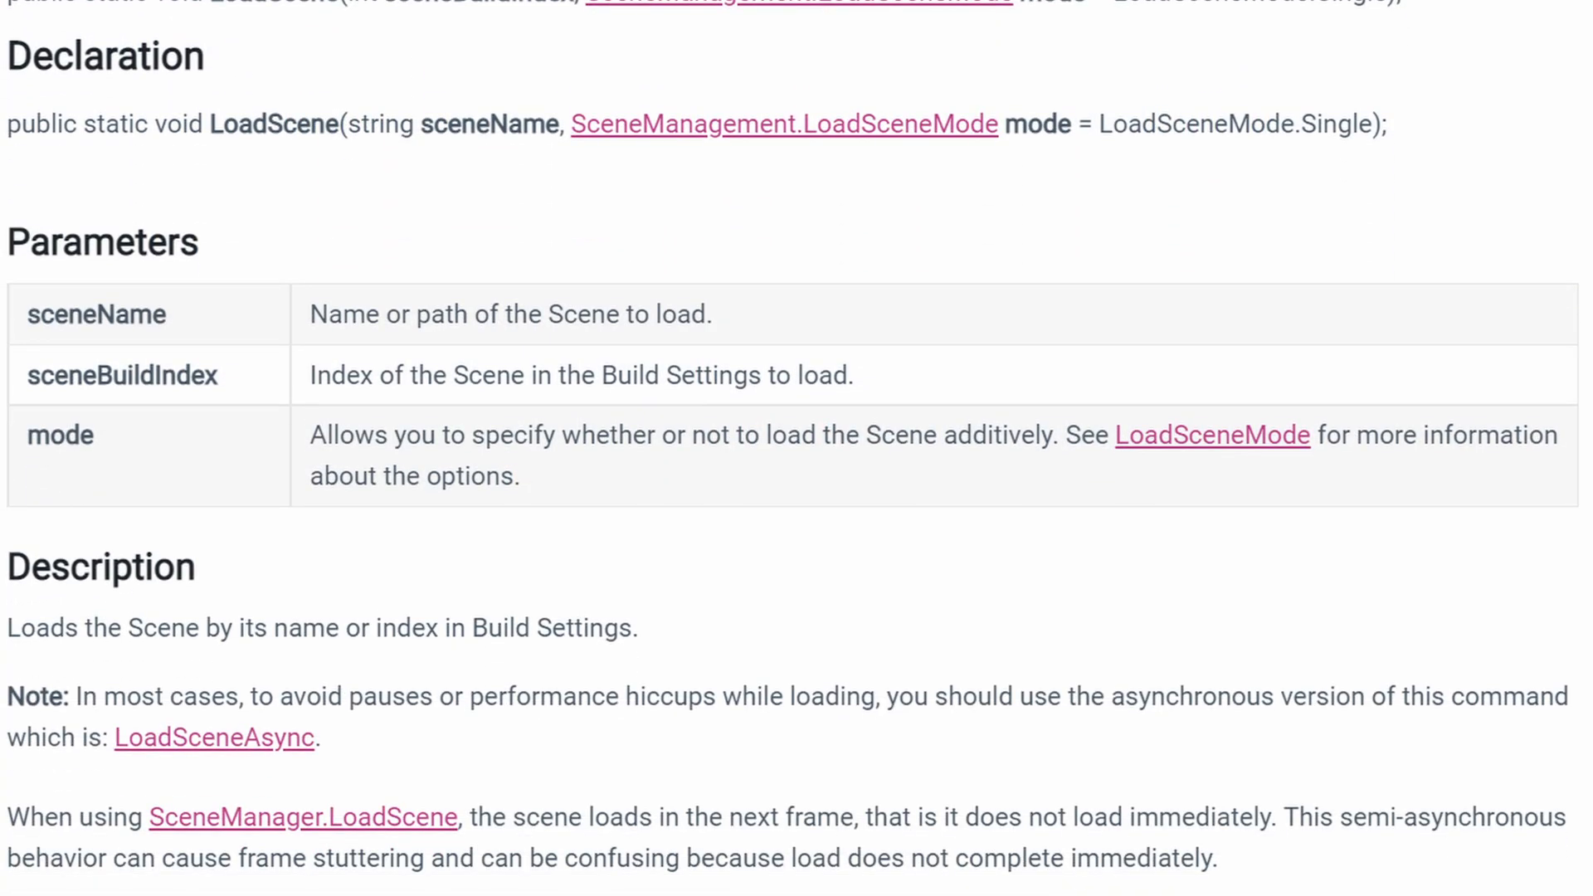